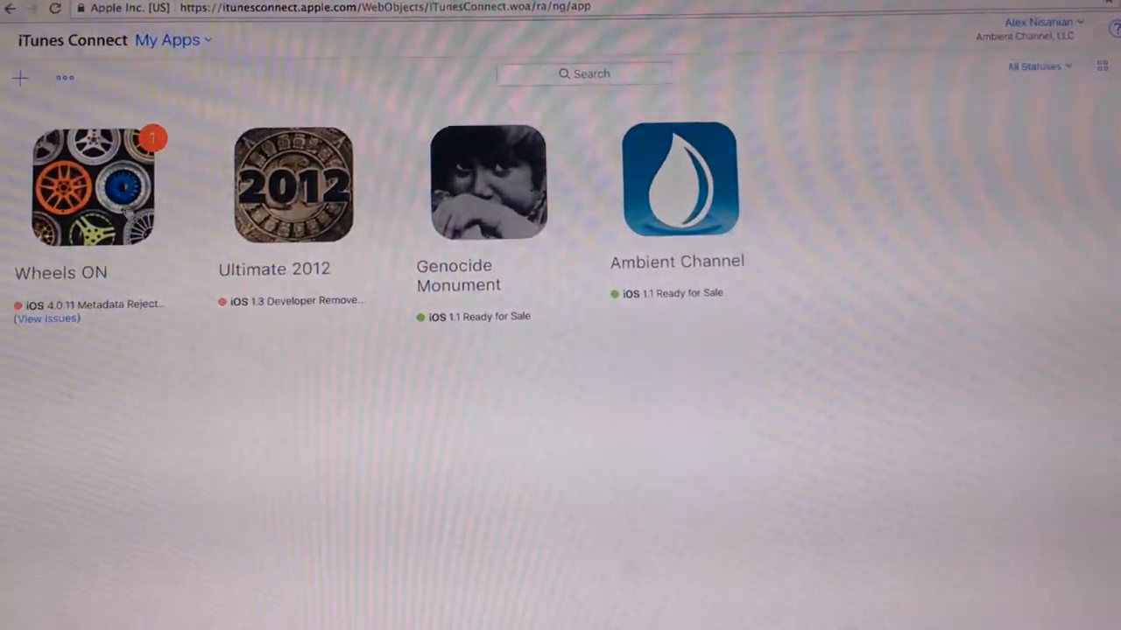
Open the Wheels ON app from My Apps and select its rejected 4.0.11 version.
{"action": "left_click", "coordinate": [92, 184]}
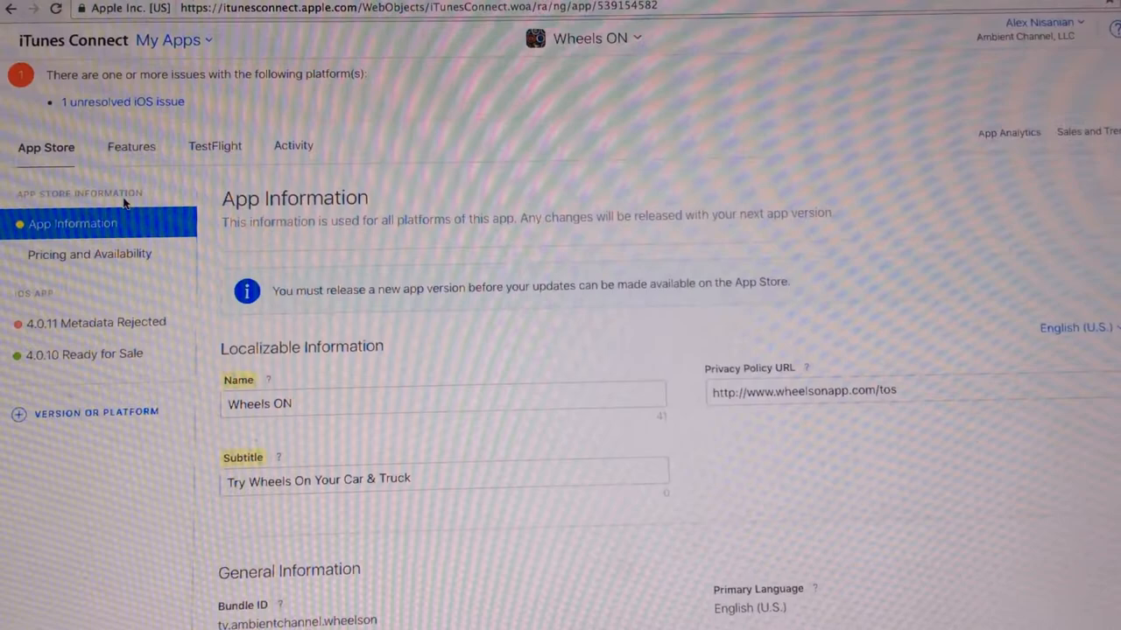
{"action": "mouse_move", "coordinate": [109, 329]}
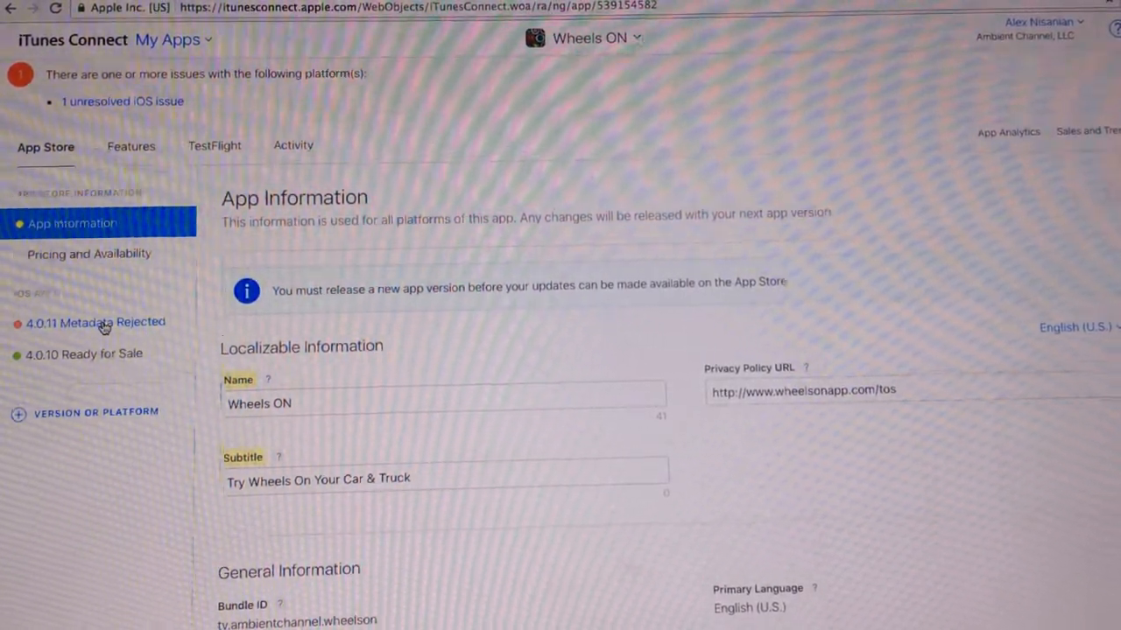
{"action": "left_click", "coordinate": [103, 322]}
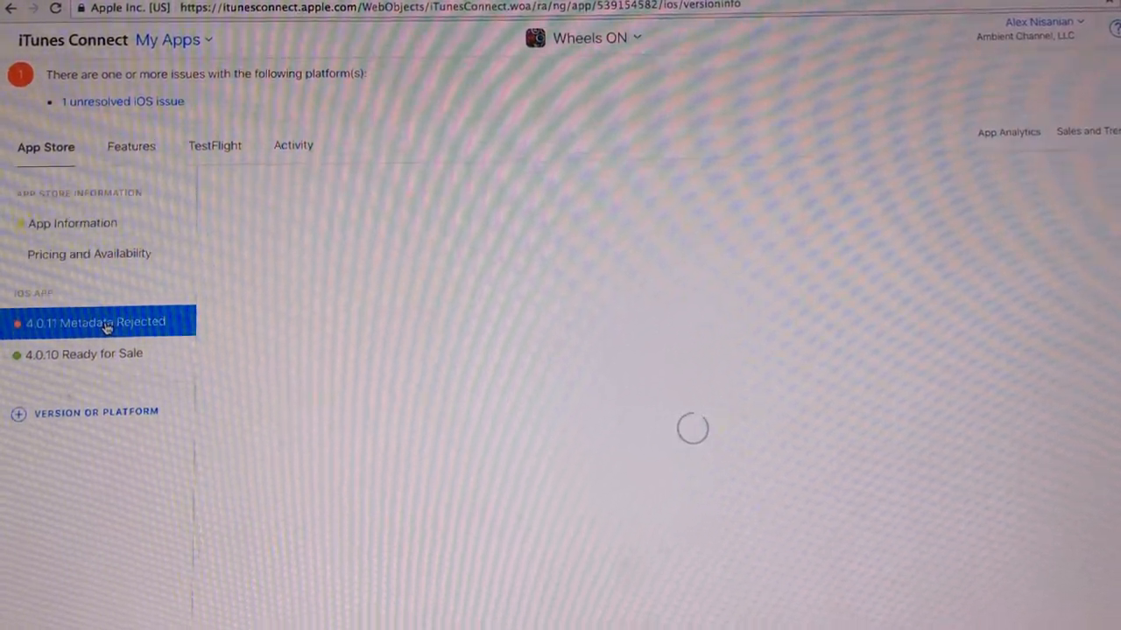
Load the 4.0.11 Metadata Rejected page and scroll to App Previews and Screenshots.
{"action": "left_click", "coordinate": [105, 322]}
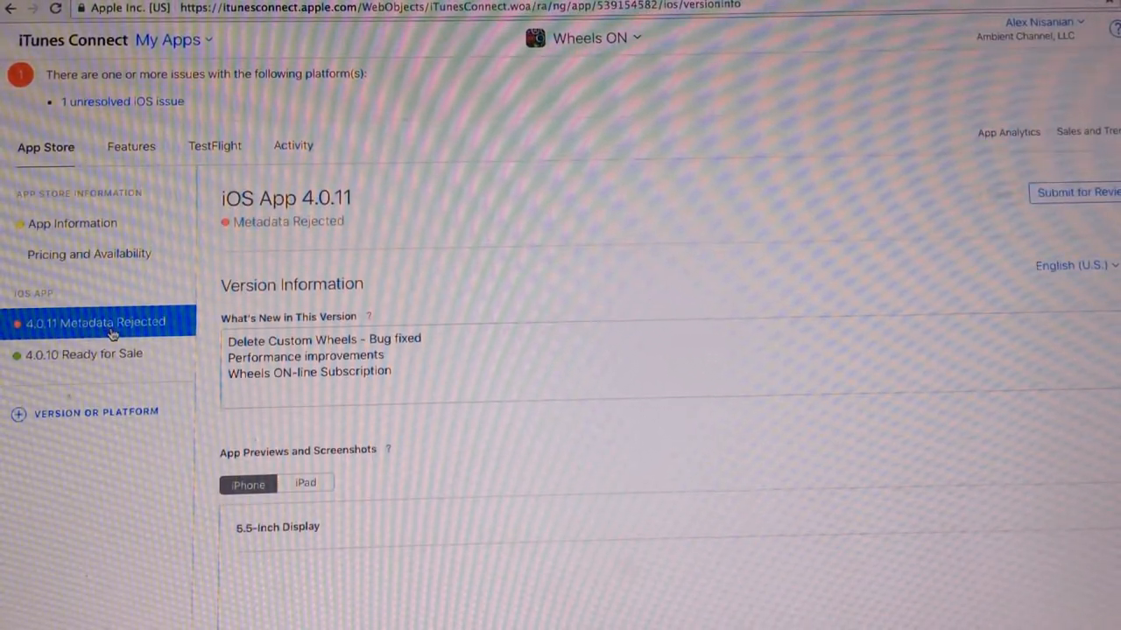
{"action": "scroll", "scroll_direction": "down", "scroll_amount": 3}
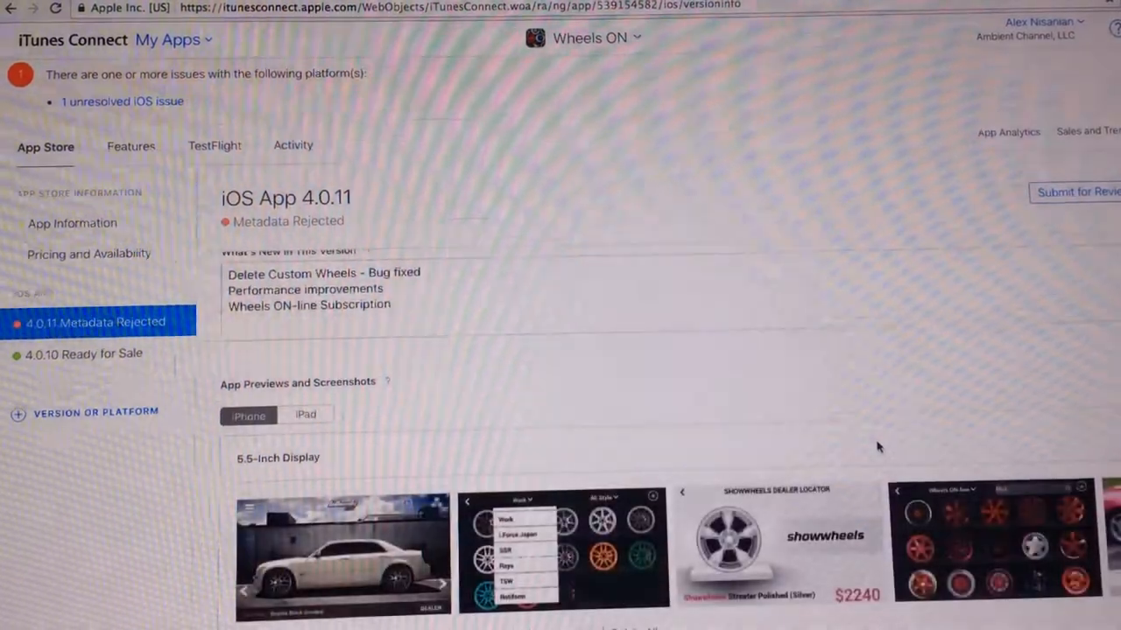
{"action": "scroll", "scroll_direction": "down", "scroll_amount": 3}
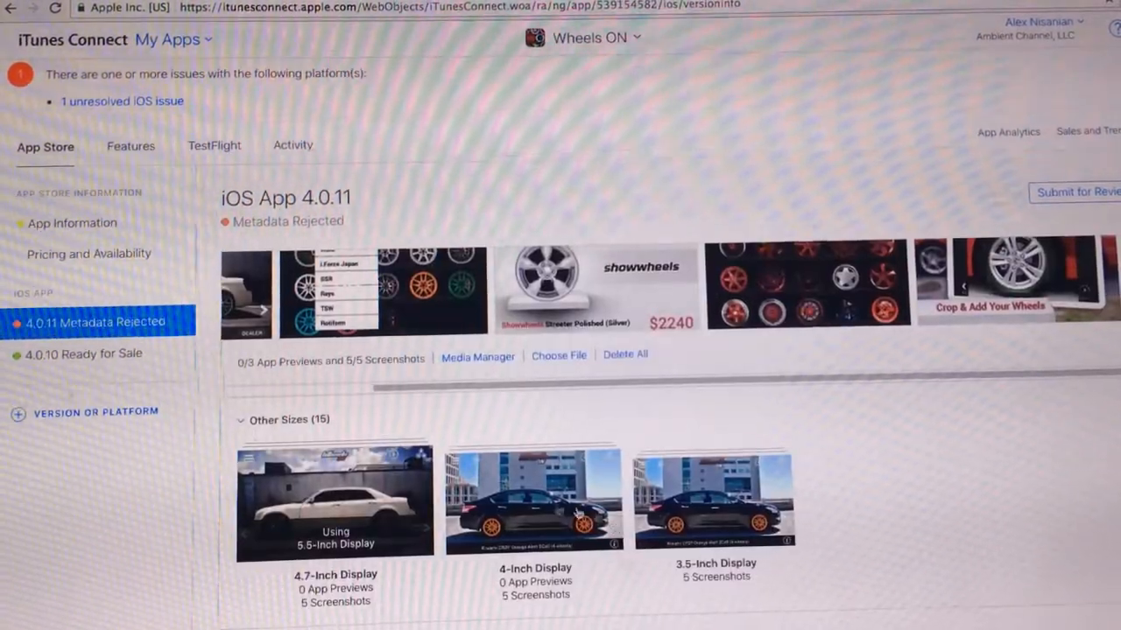
Open Media Manager and review screenshots for all iPhone and iPad 12.9/9.7-inch sizes.
{"action": "left_click", "coordinate": [477, 356]}
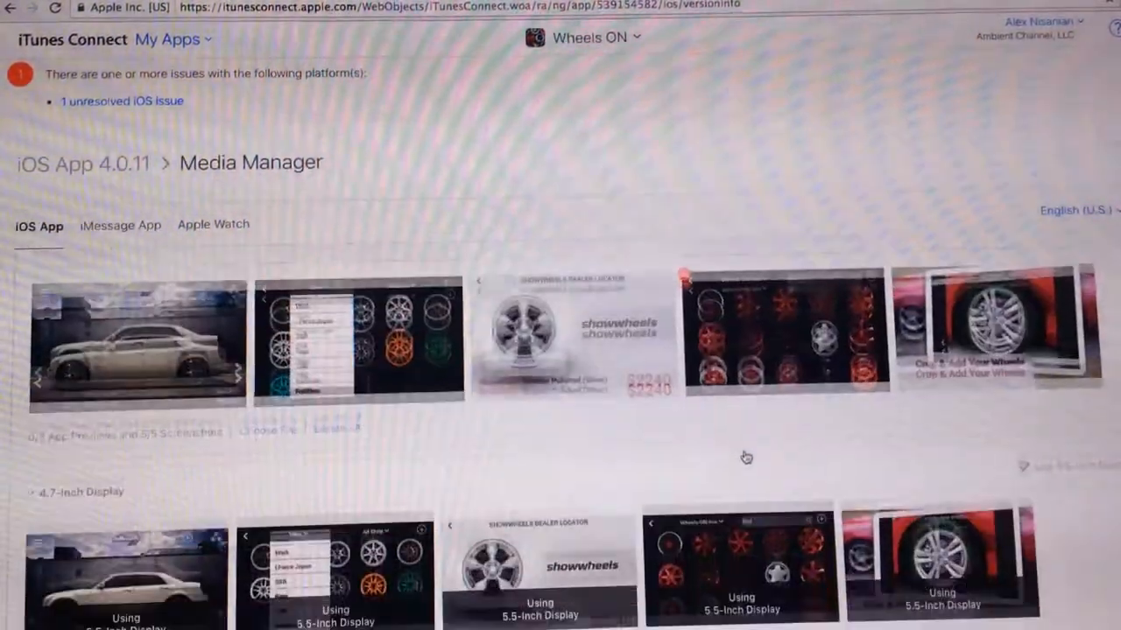
{"action": "scroll", "scroll_direction": "down", "scroll_amount": 3}
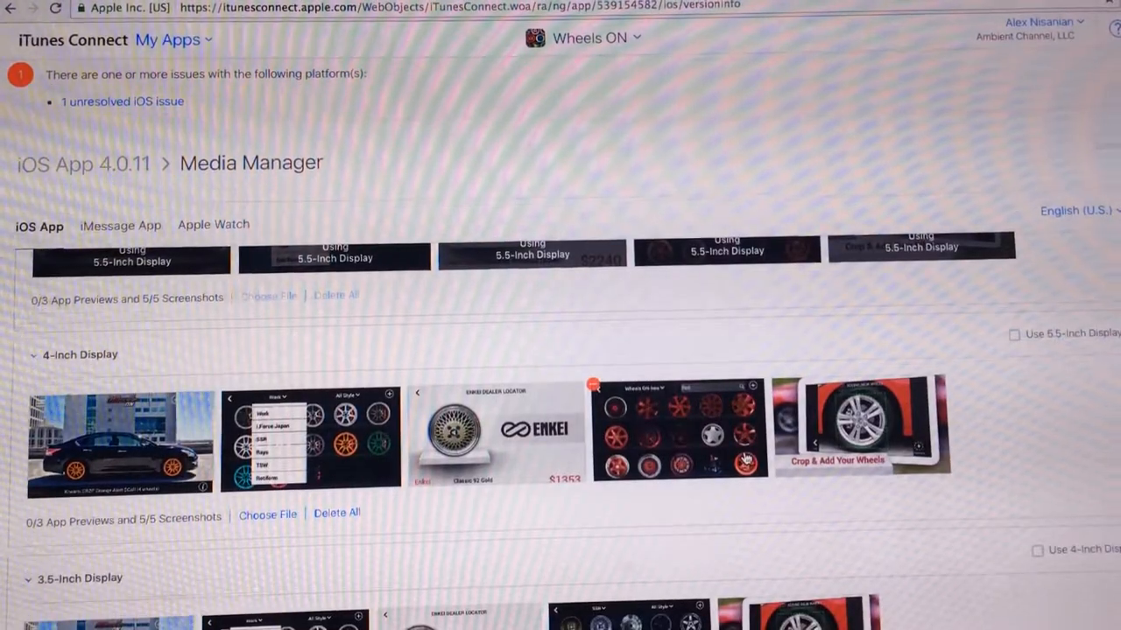
{"action": "scroll", "scroll_direction": "down", "scroll_amount": 3}
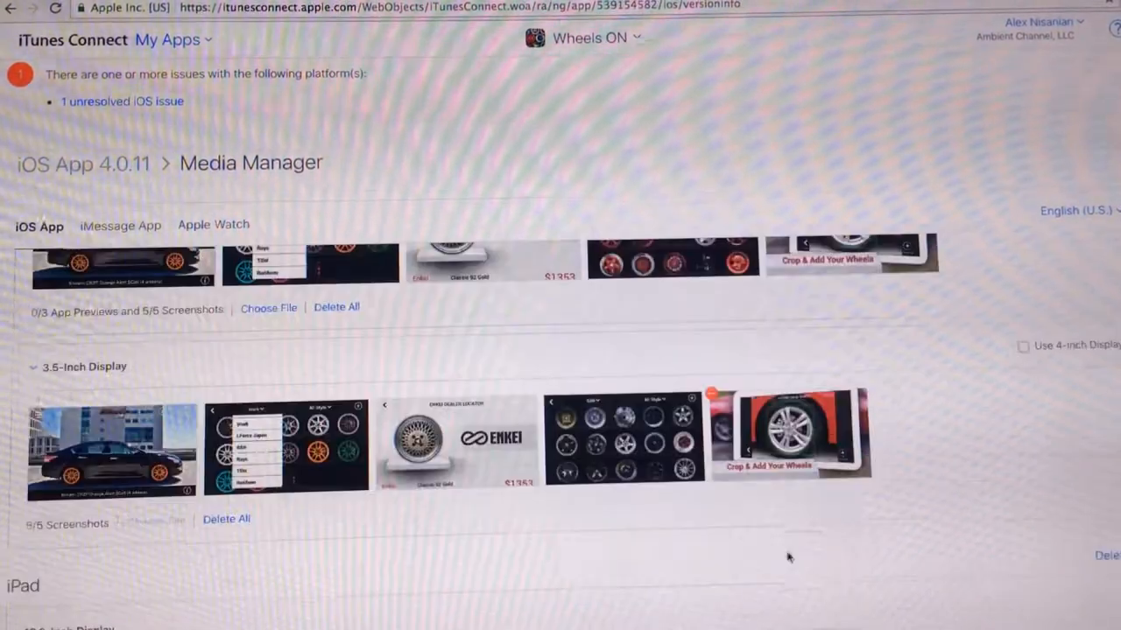
{"action": "scroll", "scroll_direction": "down", "scroll_amount": 3}
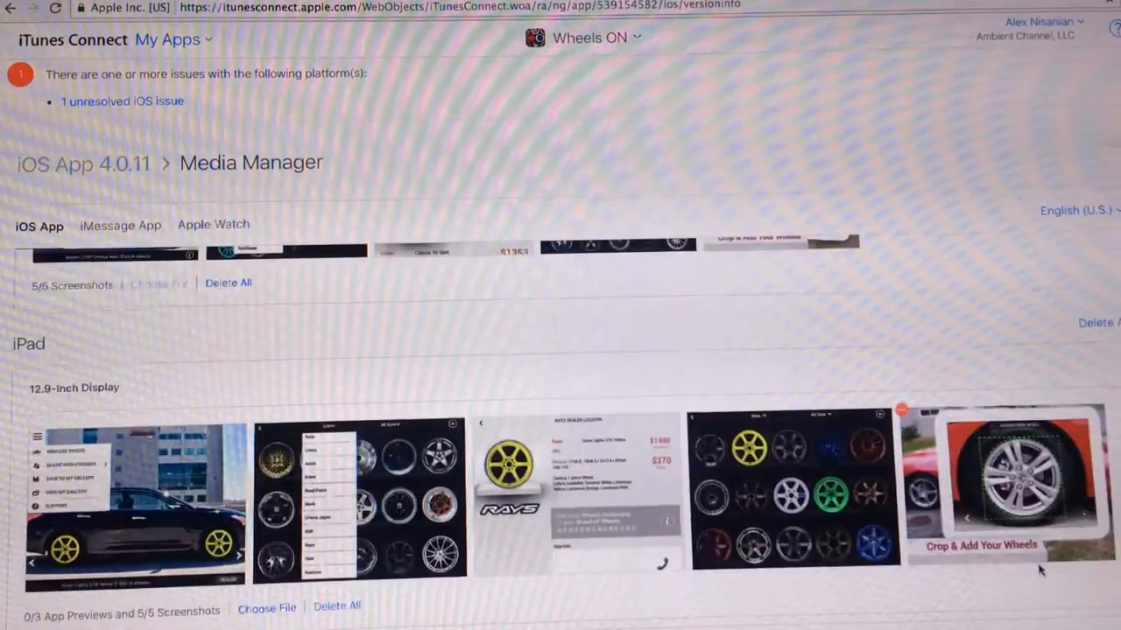
{"action": "scroll", "scroll_direction": "down", "scroll_amount": 3}
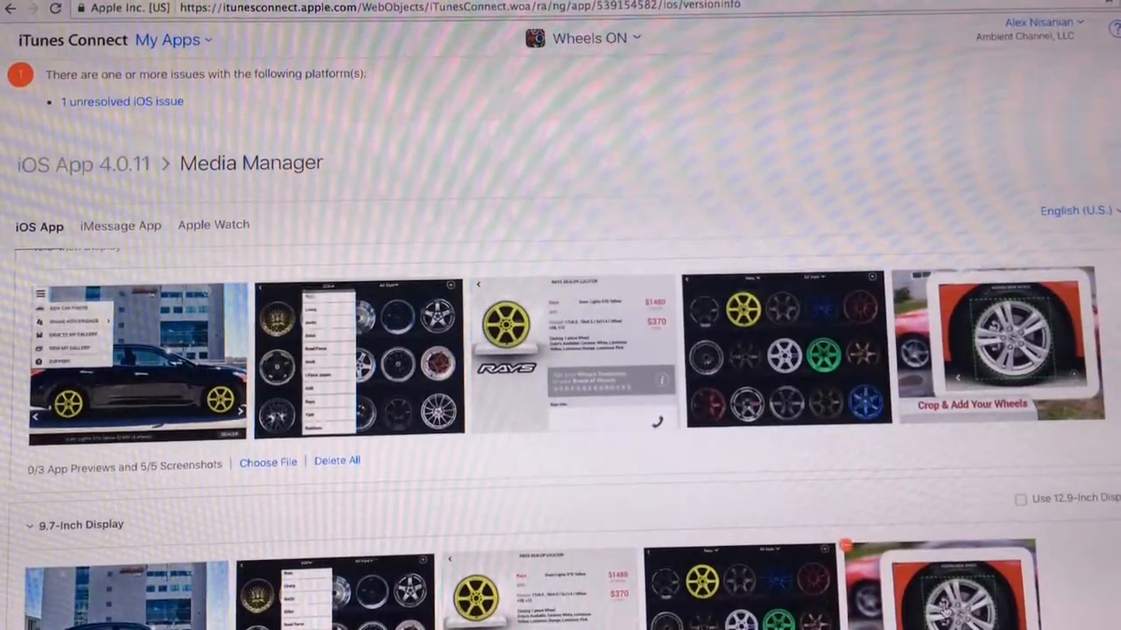